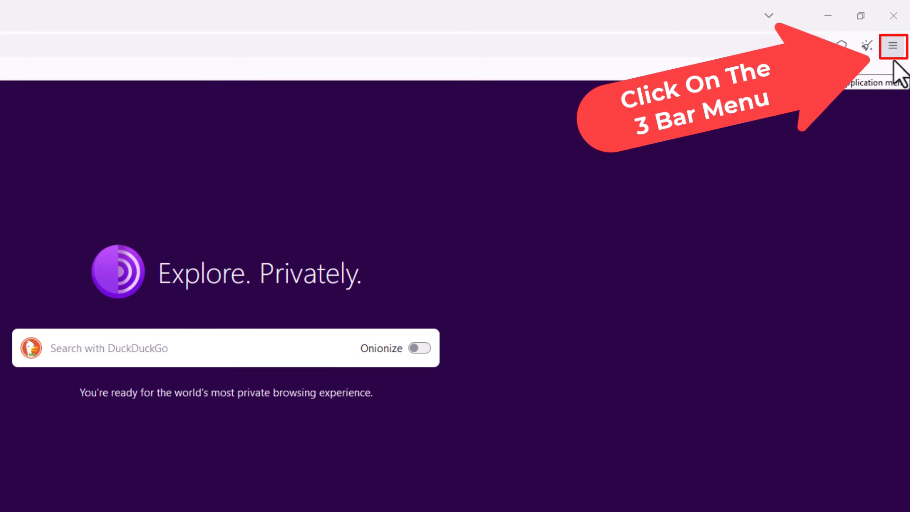
- Reach the General settings page from the three-bar application menu
{"action": "left_click", "coordinate": [894, 46]}
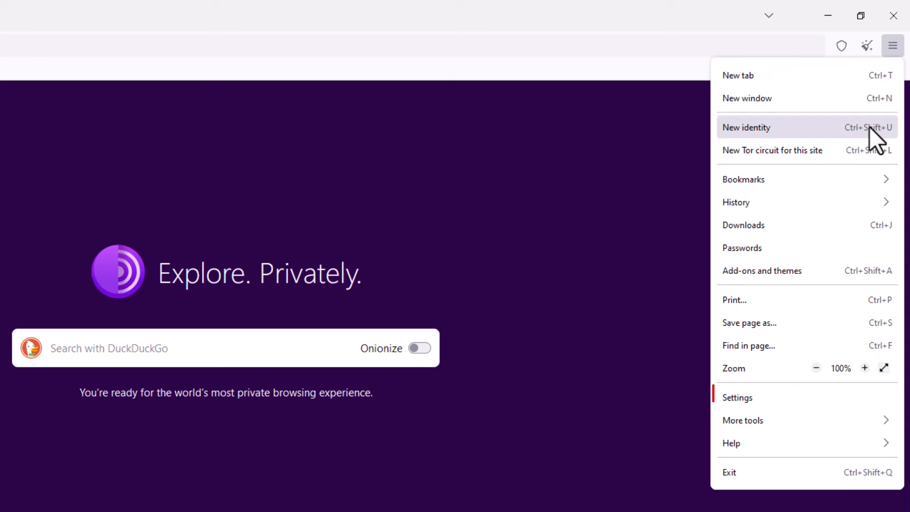
{"action": "mouse_move", "coordinate": [746, 397]}
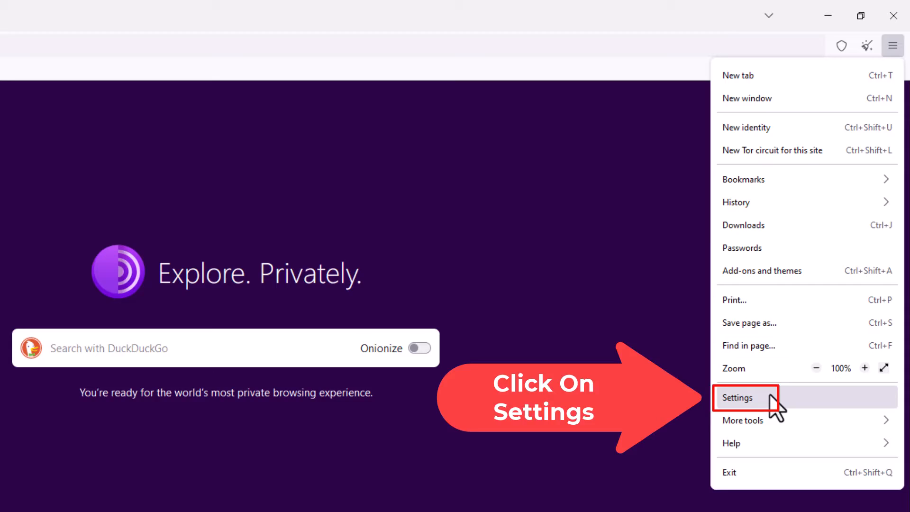
{"action": "left_click", "coordinate": [746, 397]}
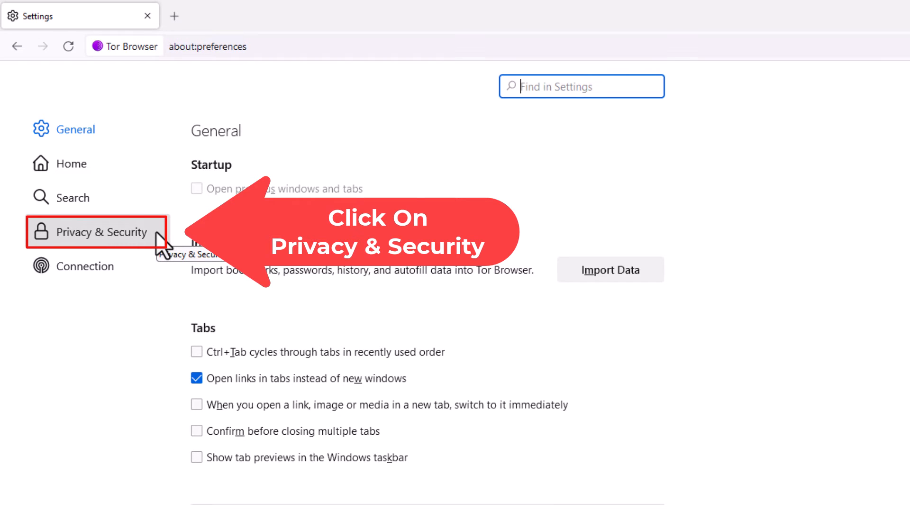
- Show Privacy & Security with the Security Level choices Standard, Safer, Safest in view
{"action": "left_click", "coordinate": [101, 231]}
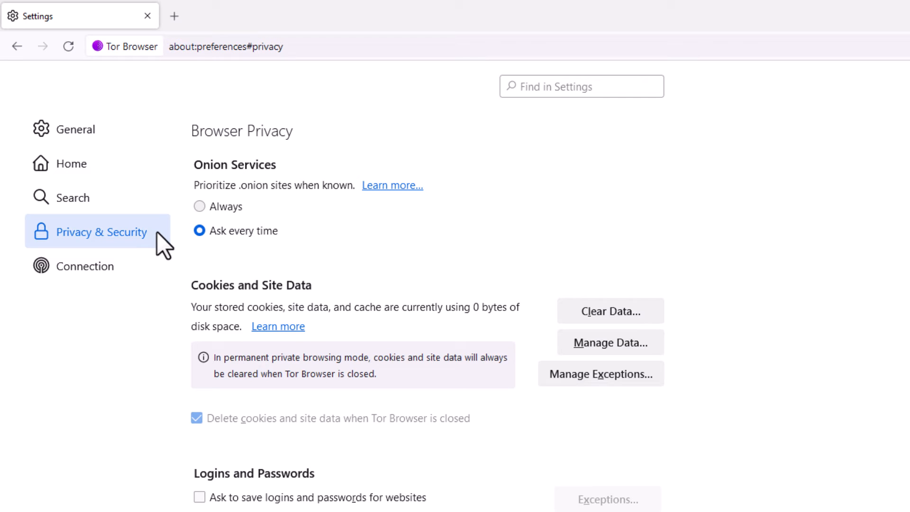
{"action": "scroll", "scroll_direction": "down", "scroll_amount": 3}
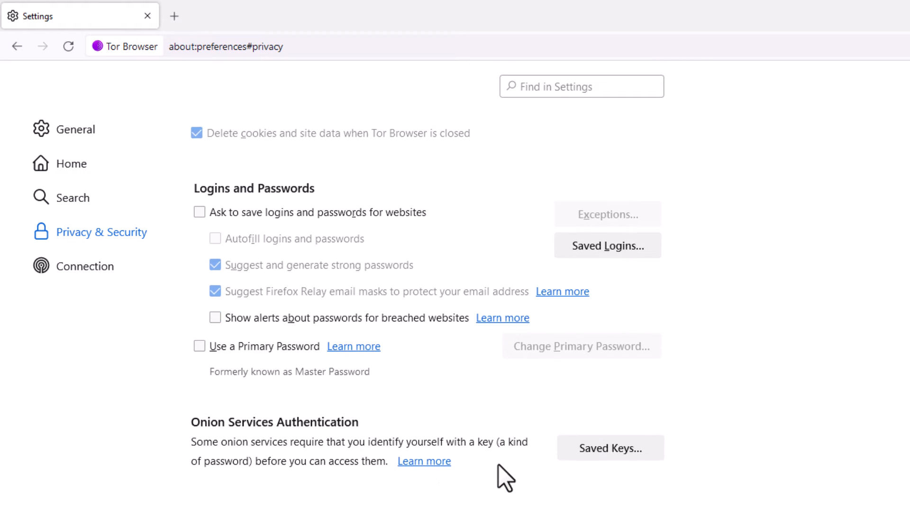
{"action": "scroll", "scroll_direction": "down", "scroll_amount": 3}
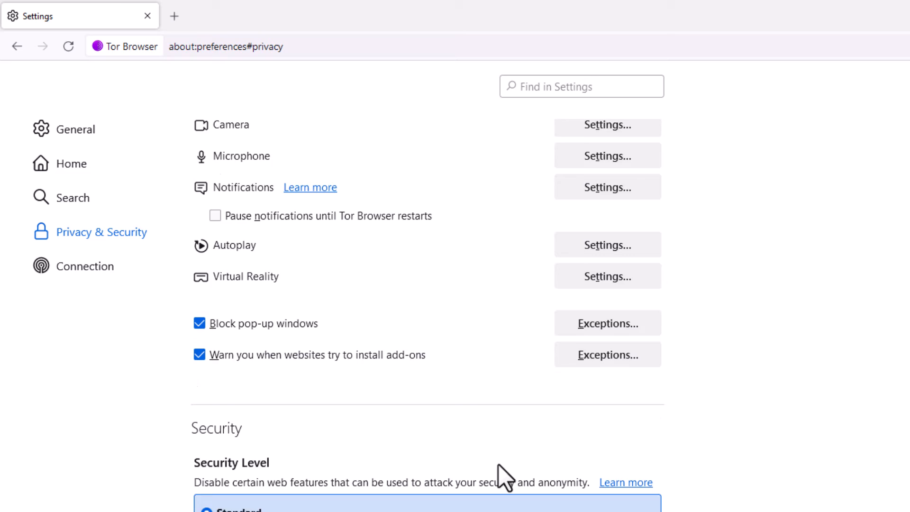
{"action": "scroll", "scroll_direction": "down", "scroll_amount": 3}
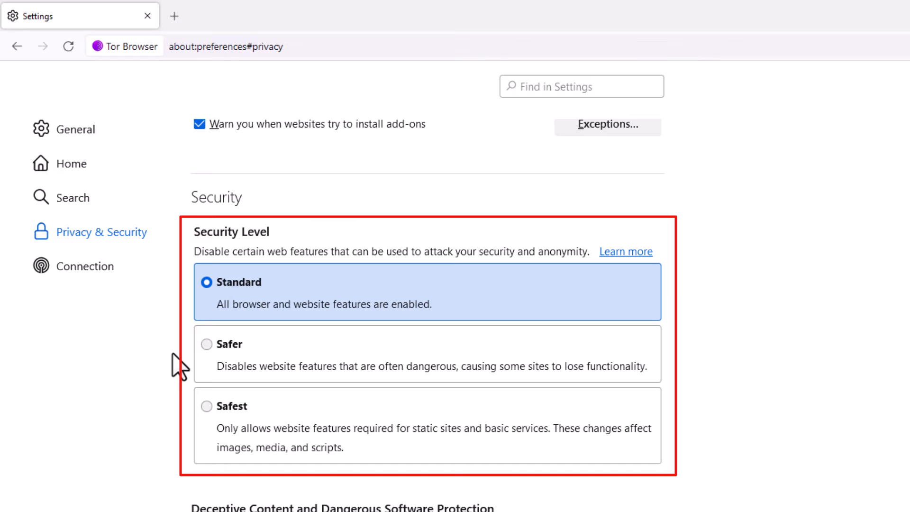
{"action": "mouse_move", "coordinate": [260, 323]}
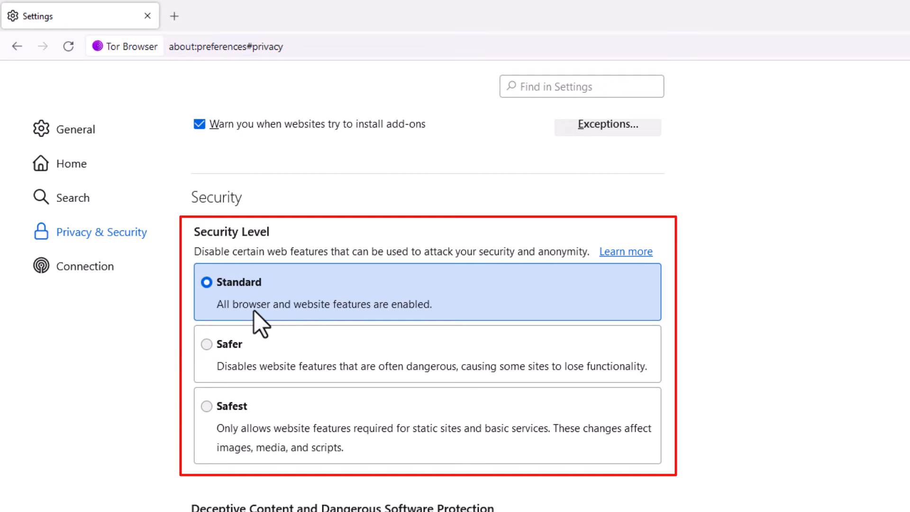
{"action": "mouse_move", "coordinate": [288, 421]}
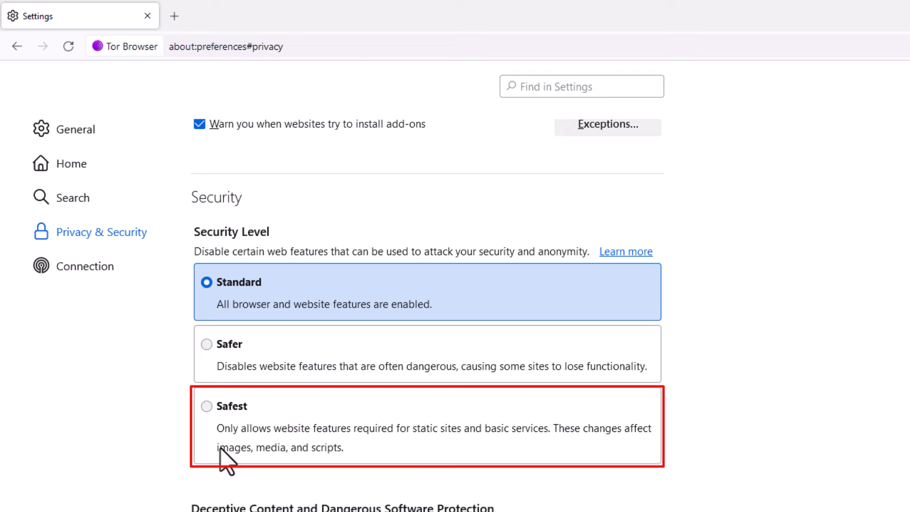
{"action": "mouse_move", "coordinate": [378, 449]}
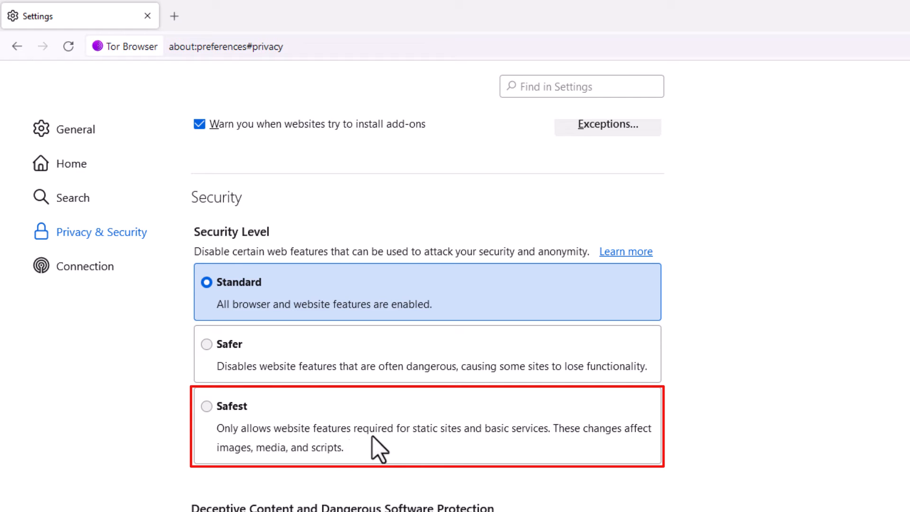
{"action": "mouse_move", "coordinate": [483, 453]}
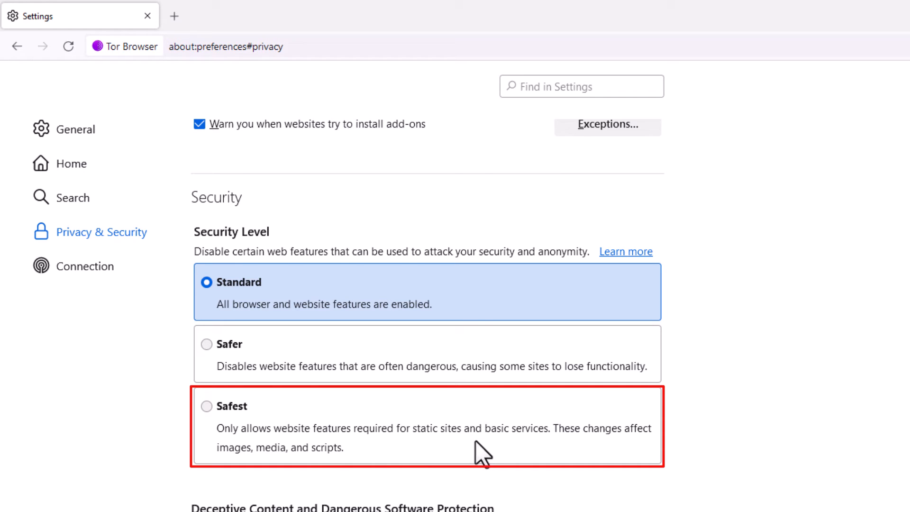
{"action": "mouse_move", "coordinate": [581, 455]}
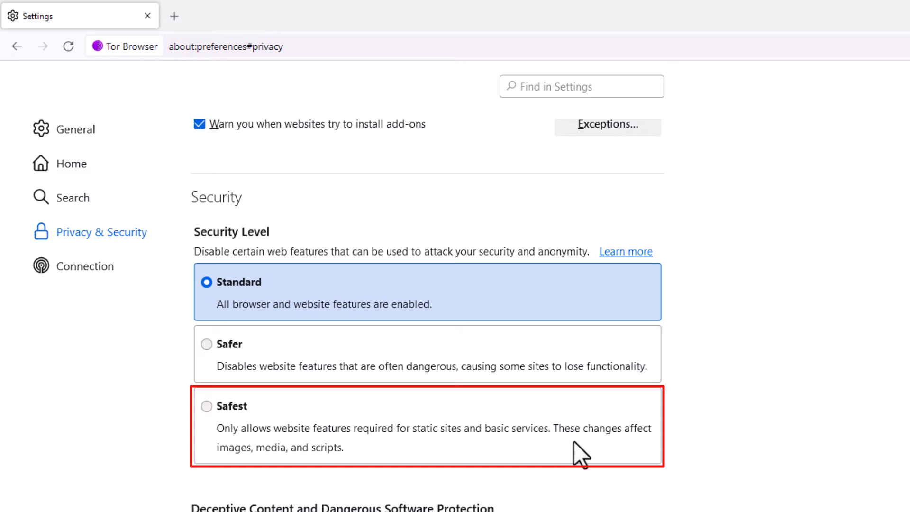
{"action": "mouse_move", "coordinate": [285, 477]}
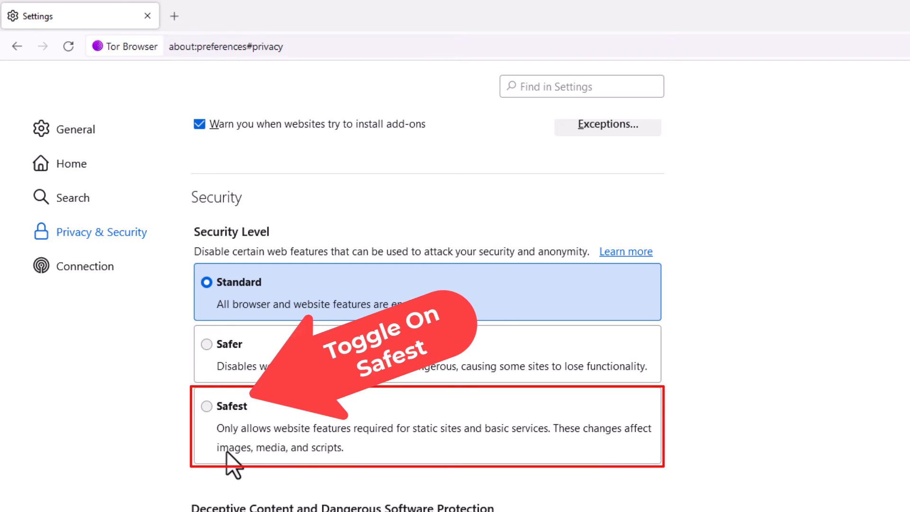
{"action": "mouse_move", "coordinate": [209, 453]}
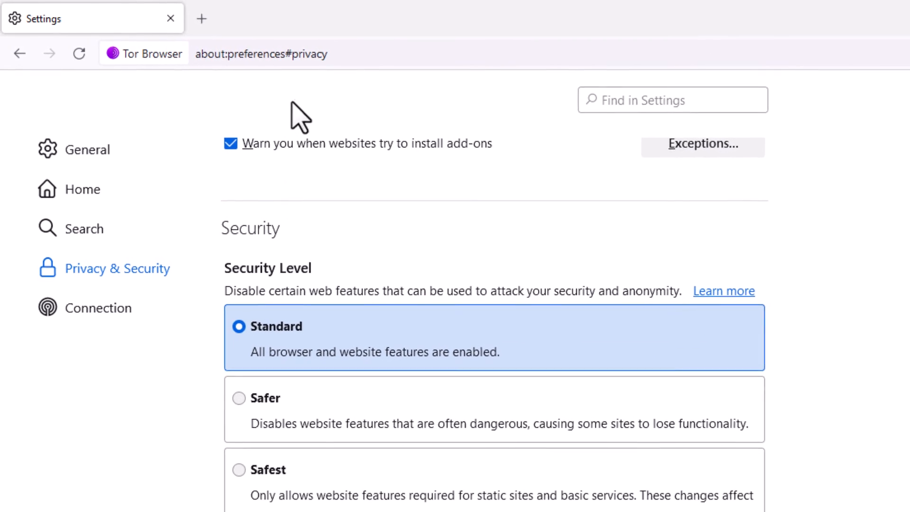
- Load about:config from the address bar, reaching its Proceed with Caution warning
{"action": "left_click", "coordinate": [261, 53]}
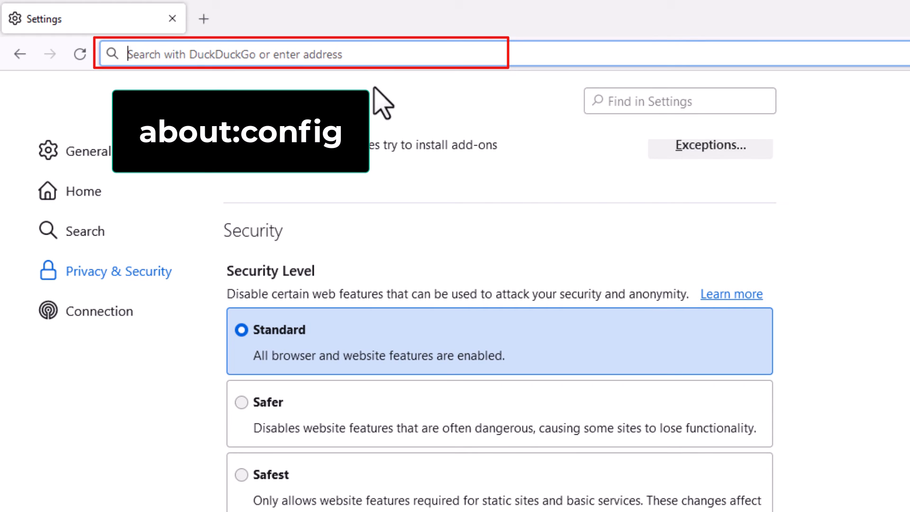
{"action": "type", "text": "about:config"}
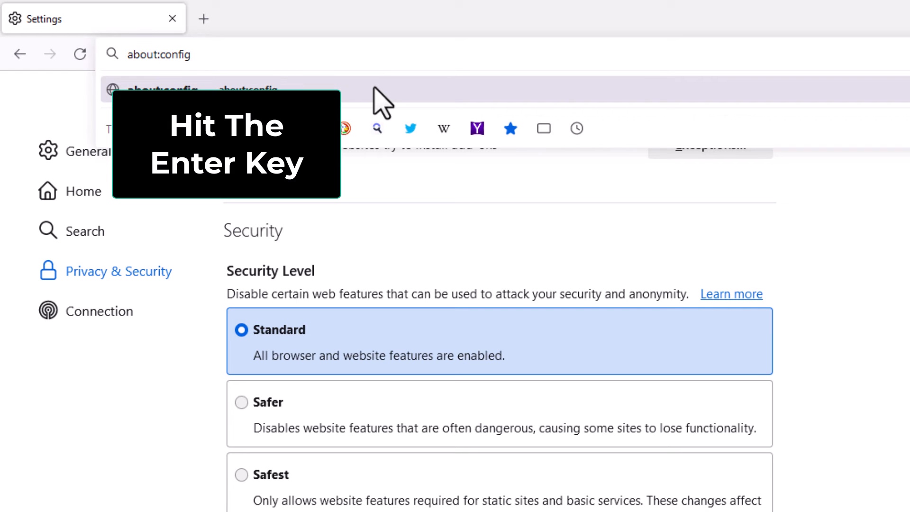
{"action": "key", "text": "Return"}
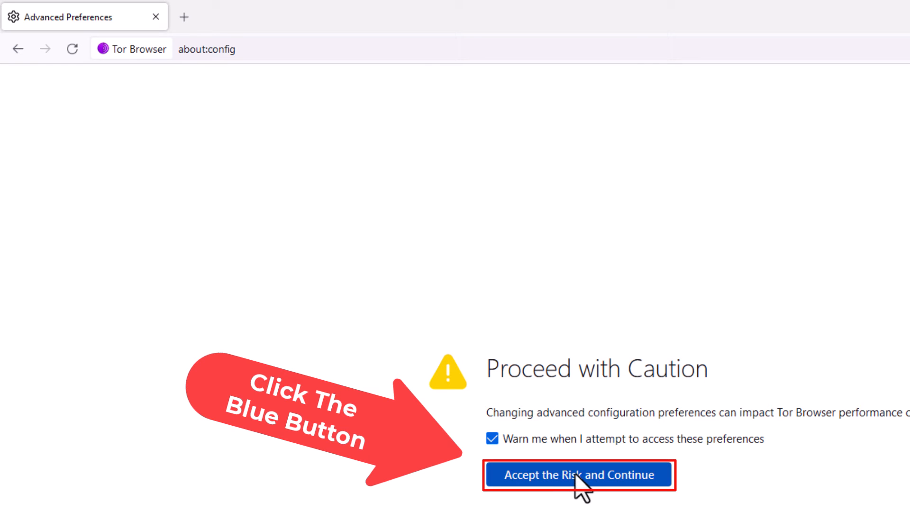
- Accept the risk and filter preferences to javascript.enabled, currently true
{"action": "left_click", "coordinate": [579, 475]}
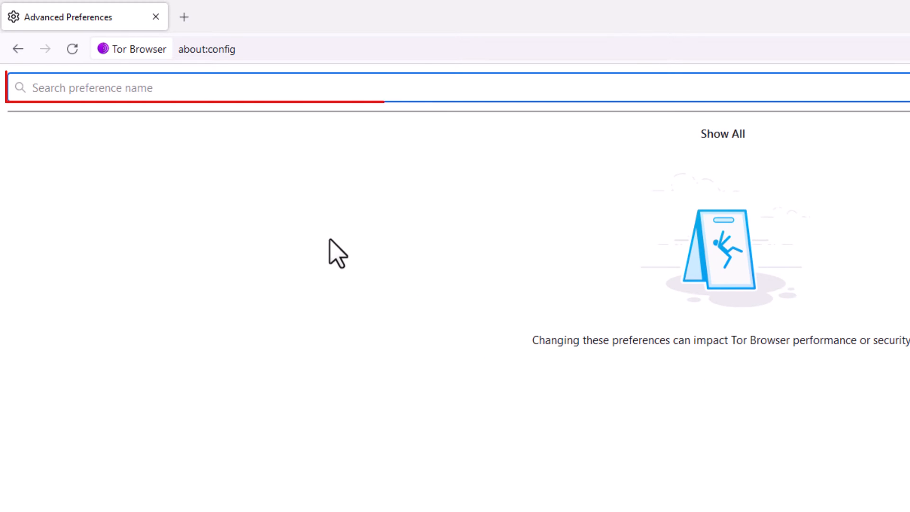
{"action": "left_click", "coordinate": [120, 87]}
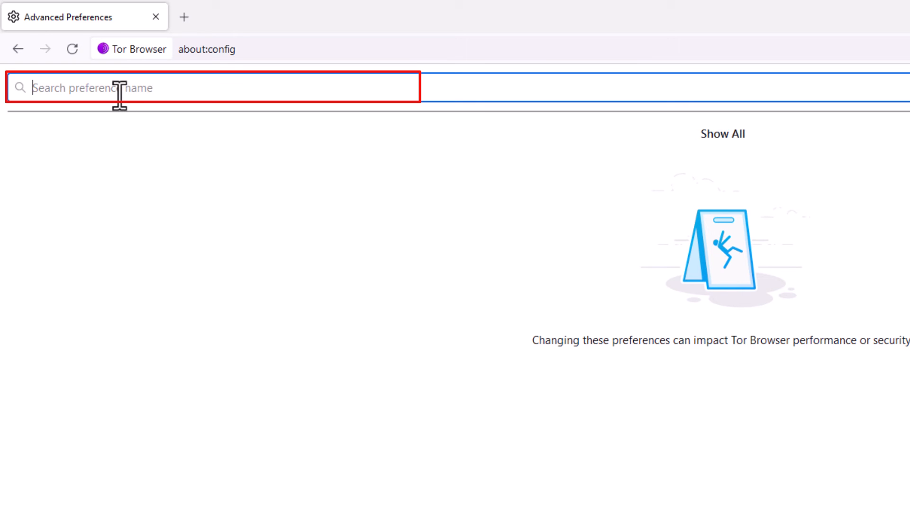
{"action": "mouse_move", "coordinate": [243, 258]}
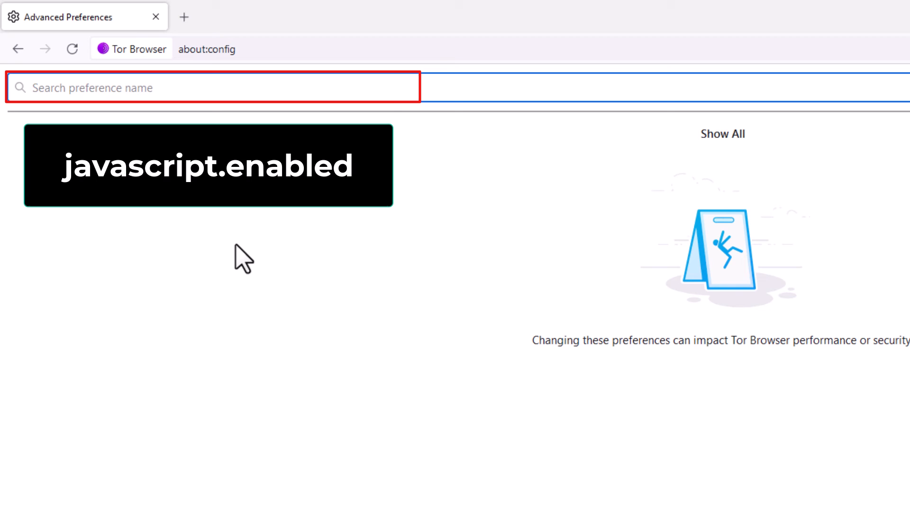
{"action": "type", "text": "javascript."}
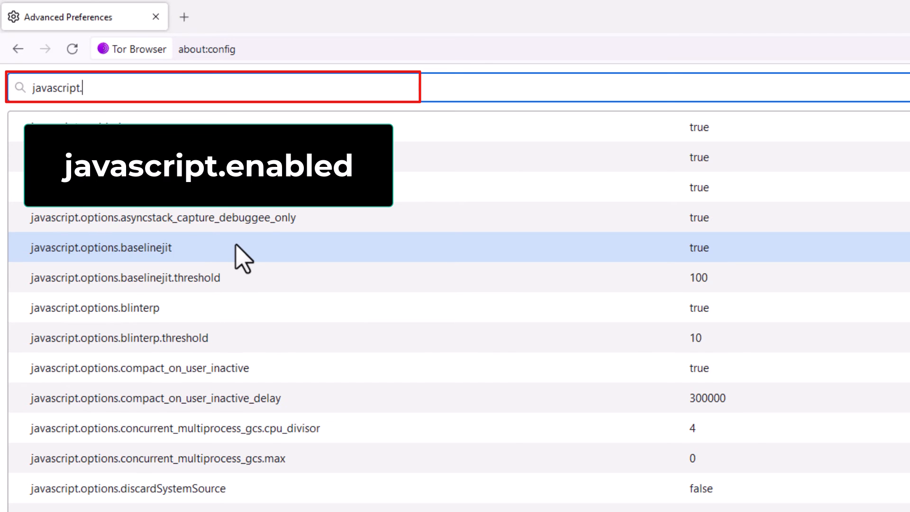
{"action": "type", "text": "enabled"}
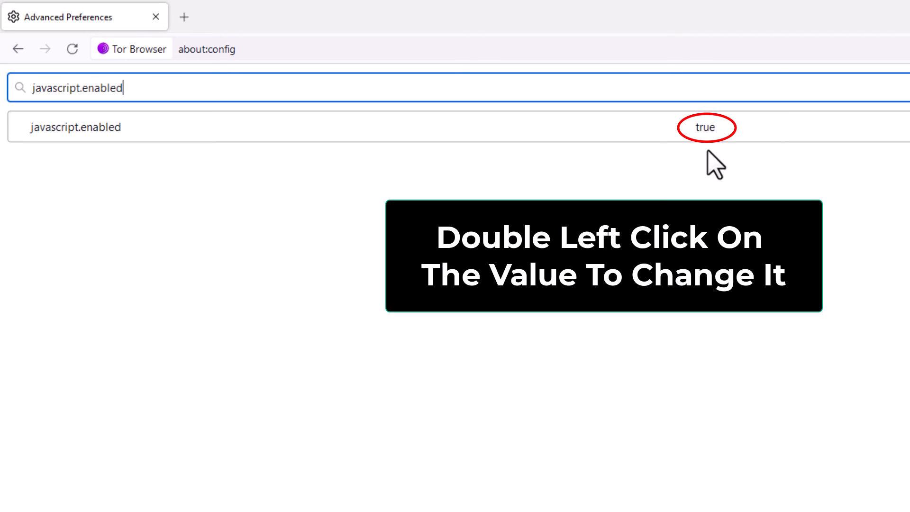
- Toggle javascript.enabled to false, back to true, and finally false again
{"action": "double_click", "coordinate": [705, 127]}
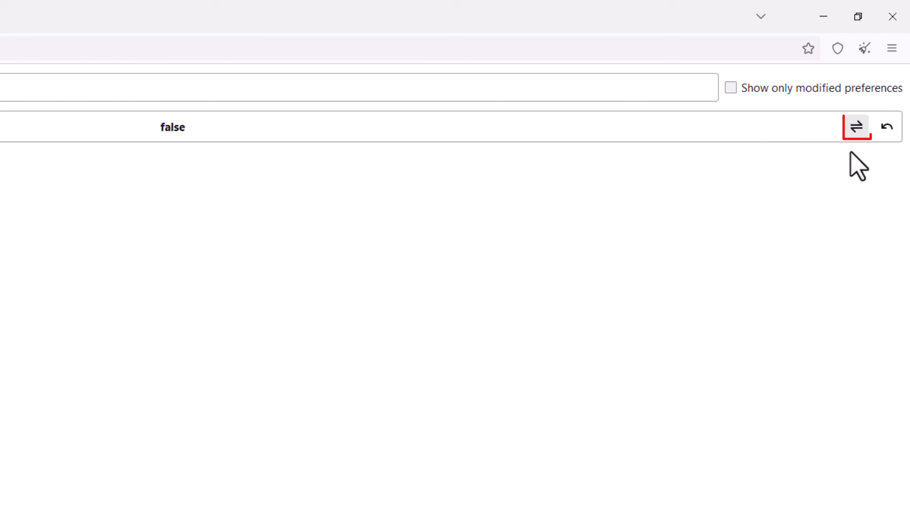
{"action": "left_click", "coordinate": [857, 127]}
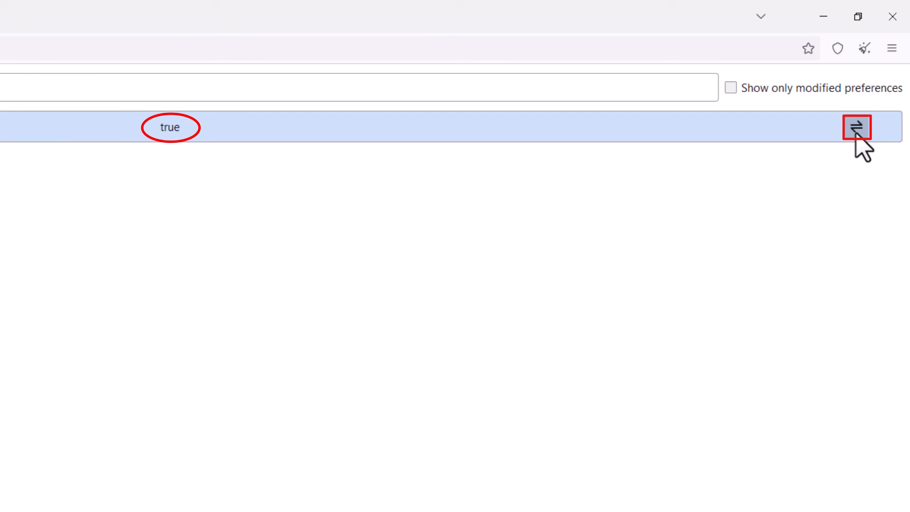
{"action": "left_click", "coordinate": [857, 127]}
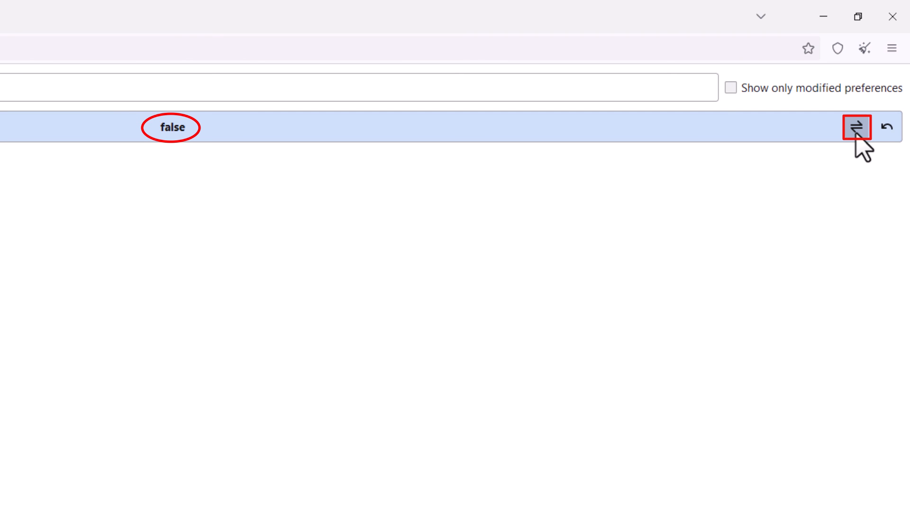